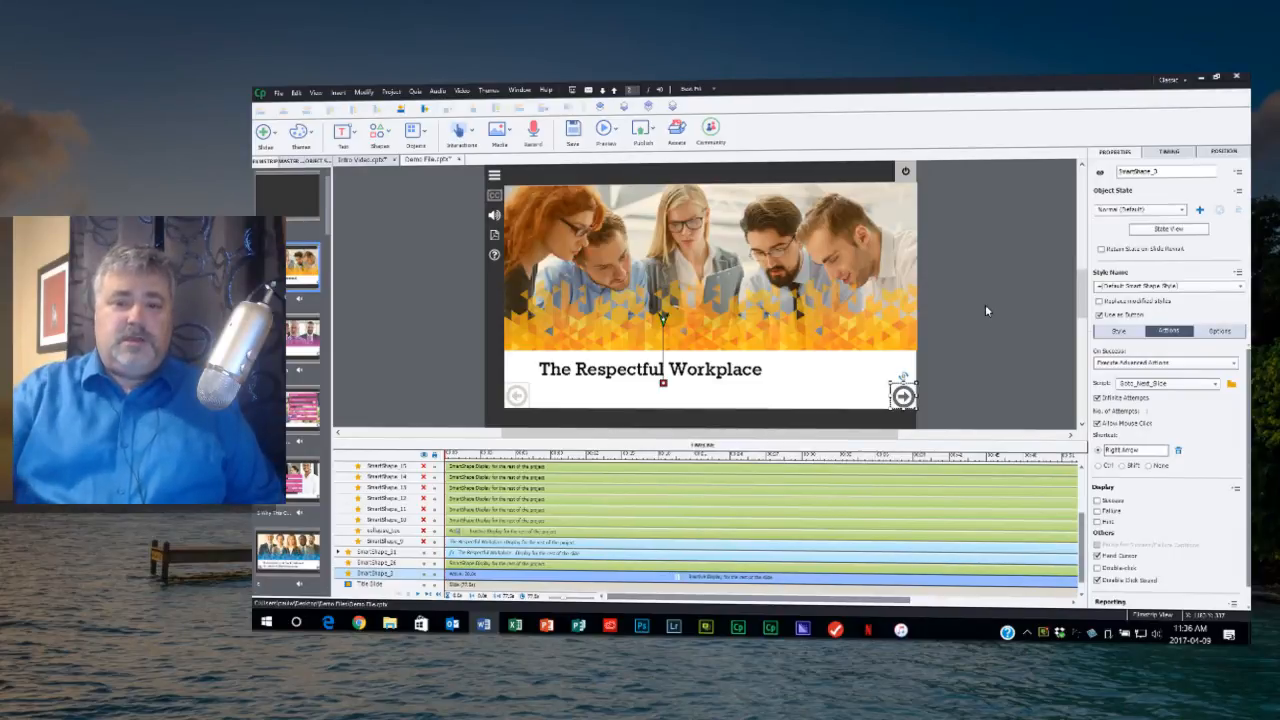
mouse_move(972, 272)
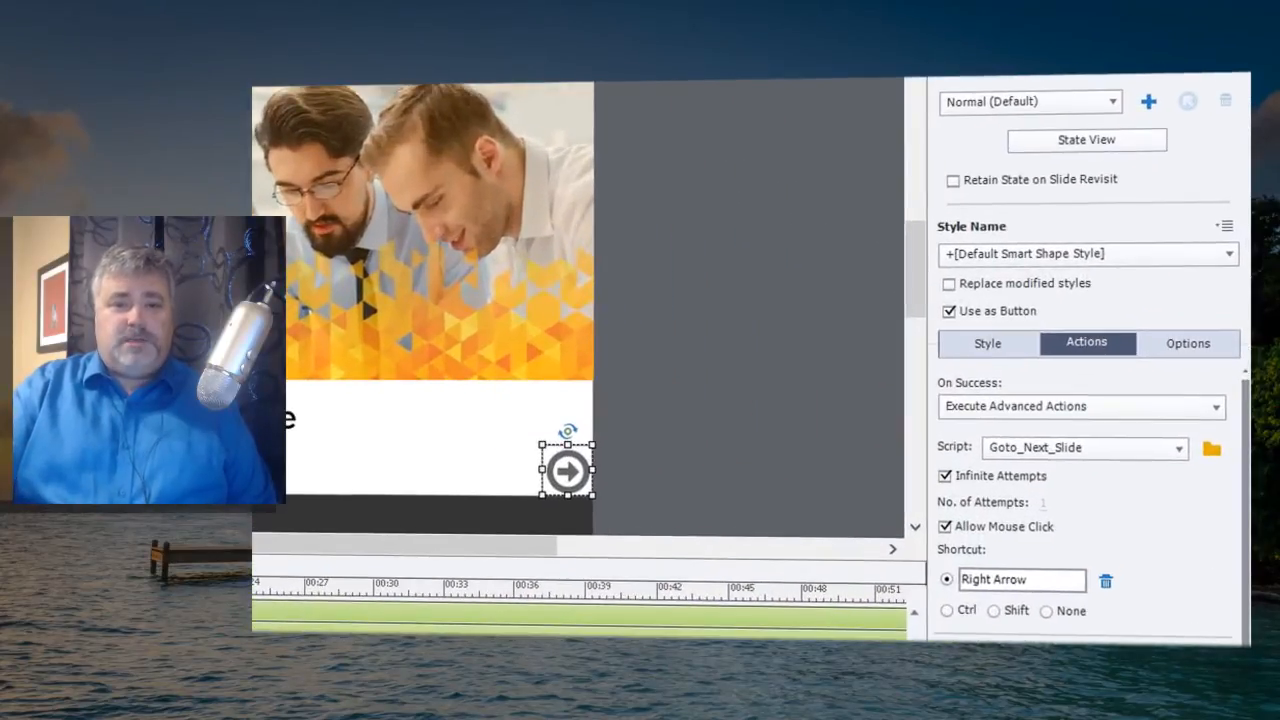
mouse_move(670, 470)
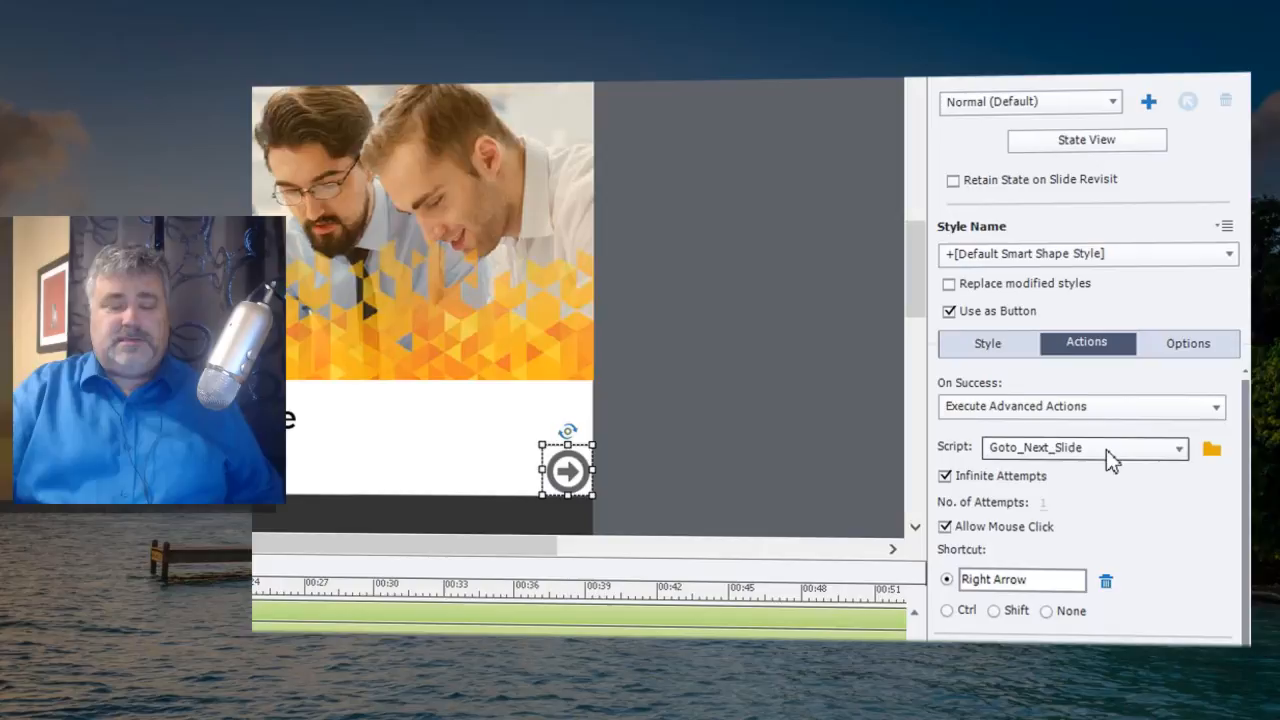
mouse_move(992, 412)
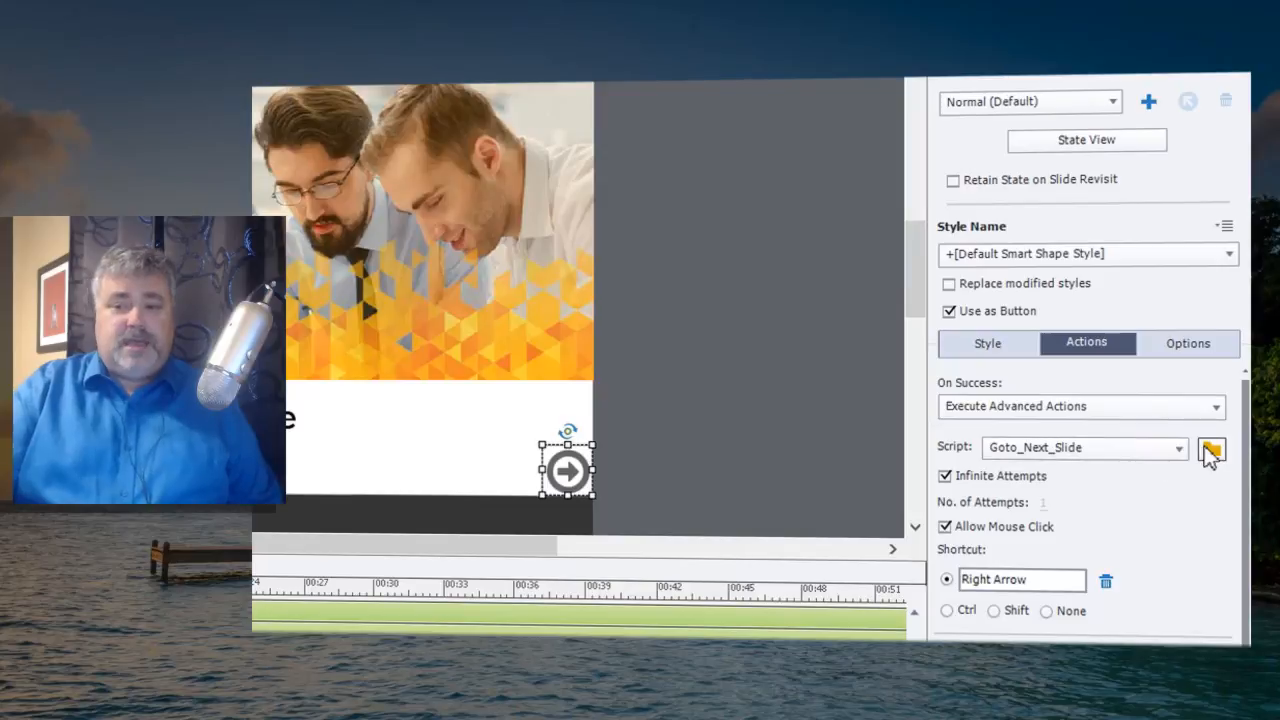
Review the Goto_Next_Slide action's Hide, Assign and Go to Next Slide steps, then start a new blank action.
click(1216, 448)
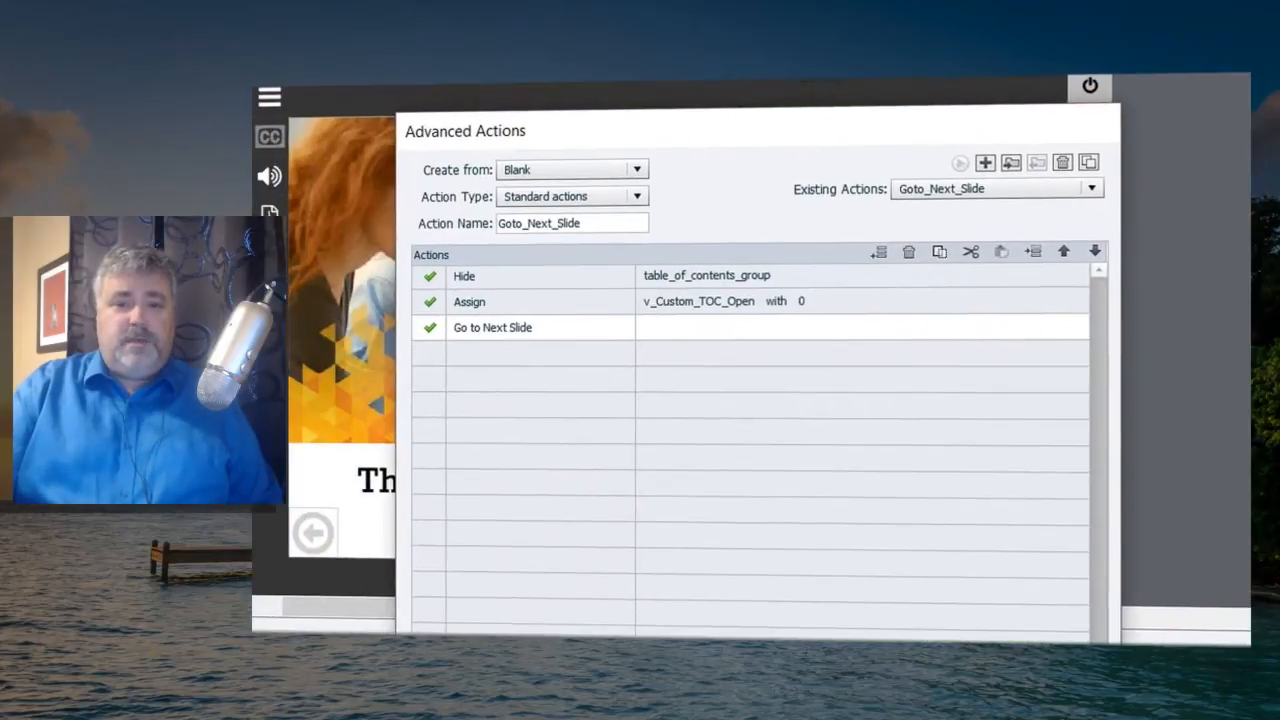
mouse_move(530, 278)
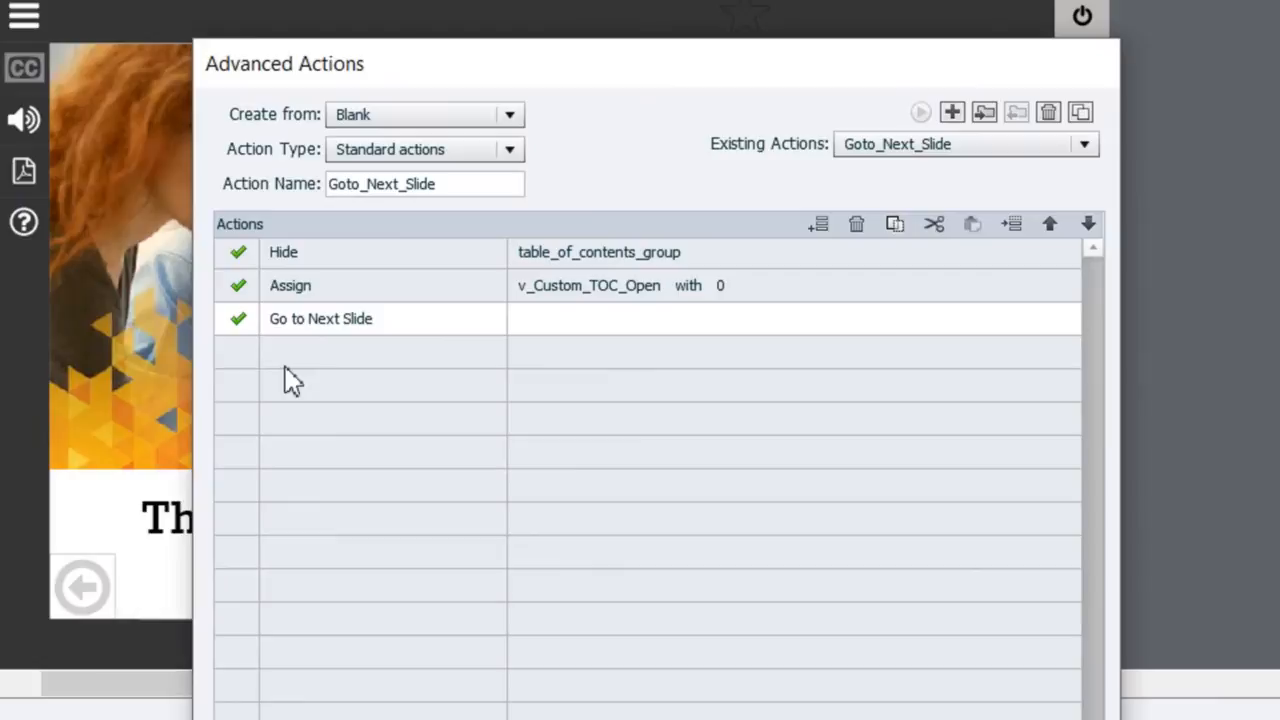
mouse_move(532, 304)
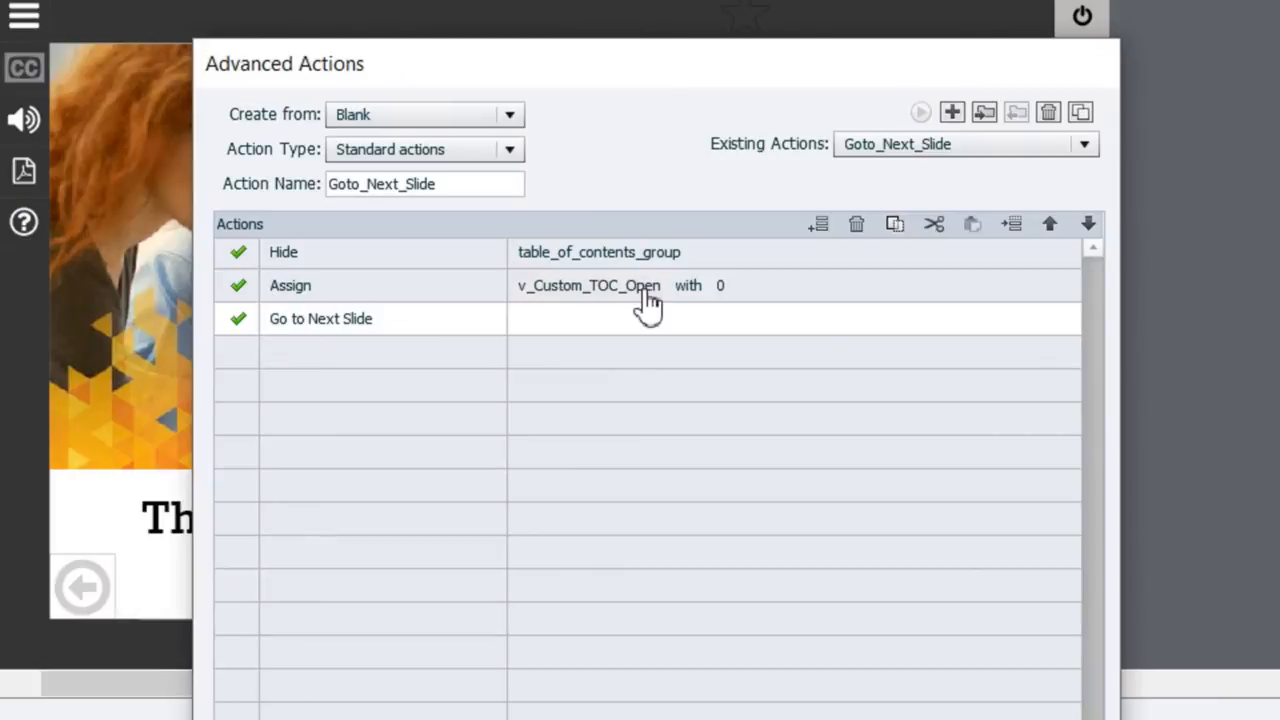
mouse_move(736, 304)
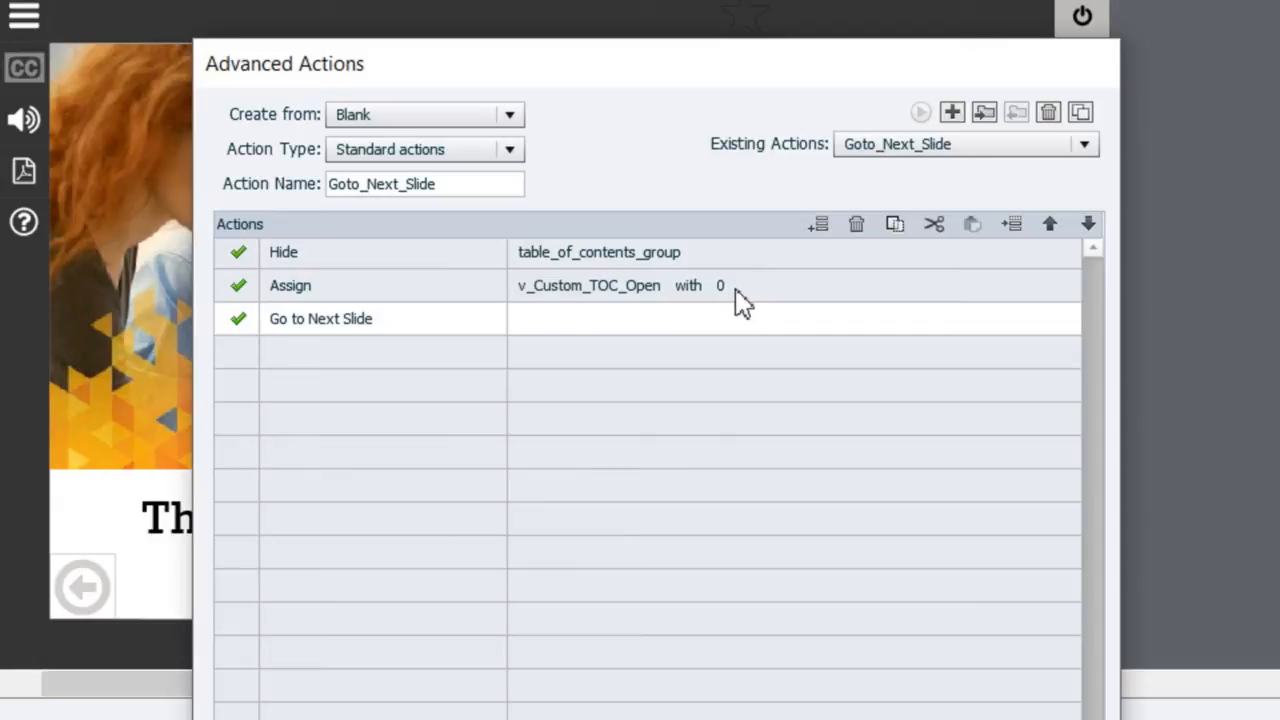
mouse_move(428, 296)
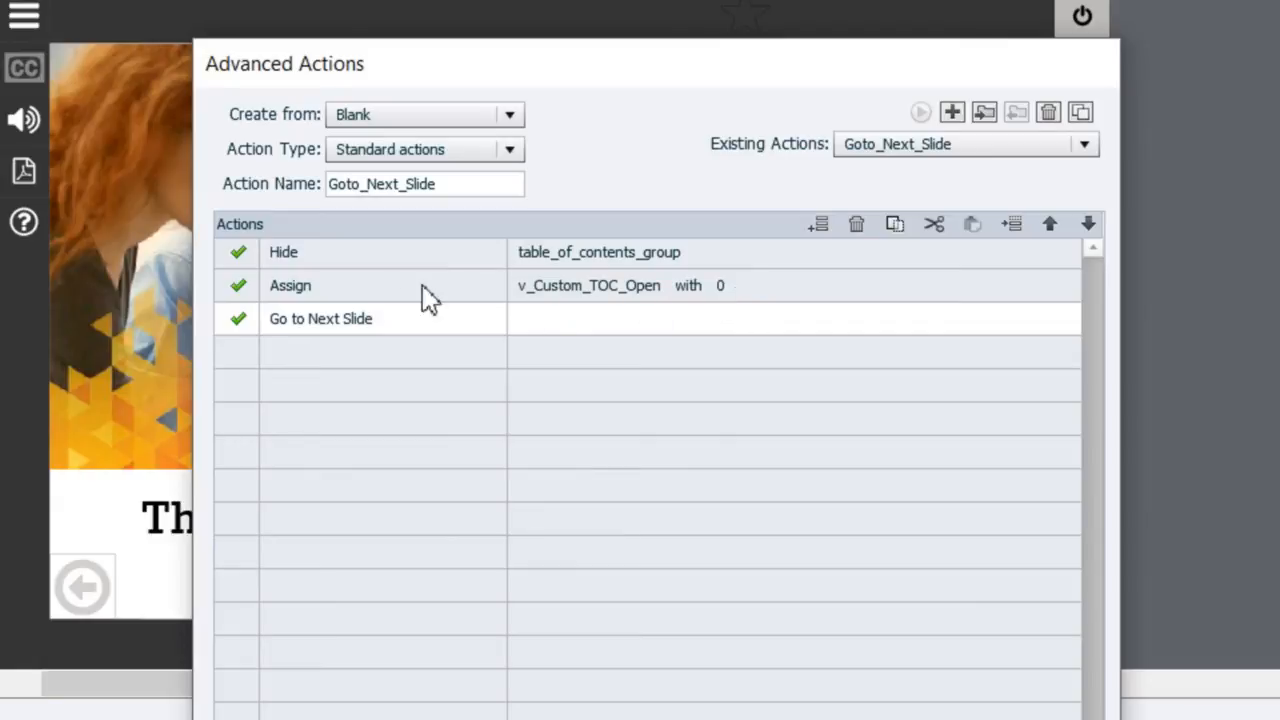
mouse_move(398, 300)
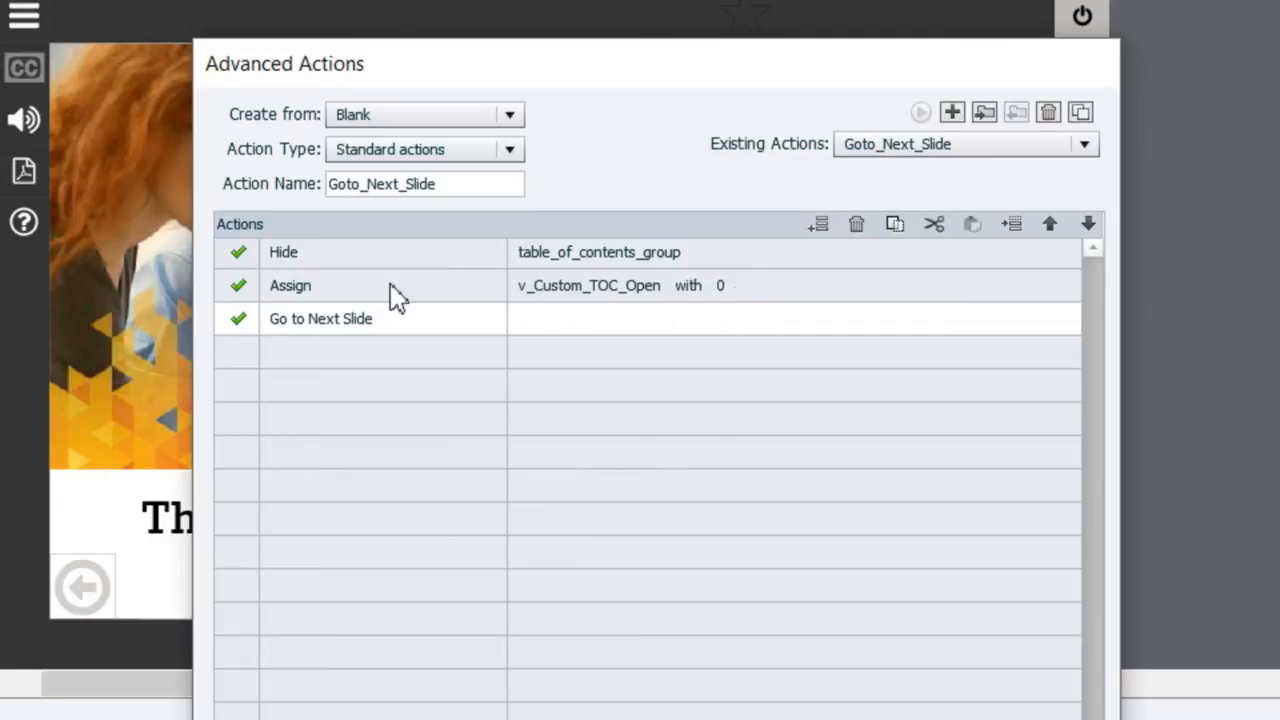
mouse_move(416, 296)
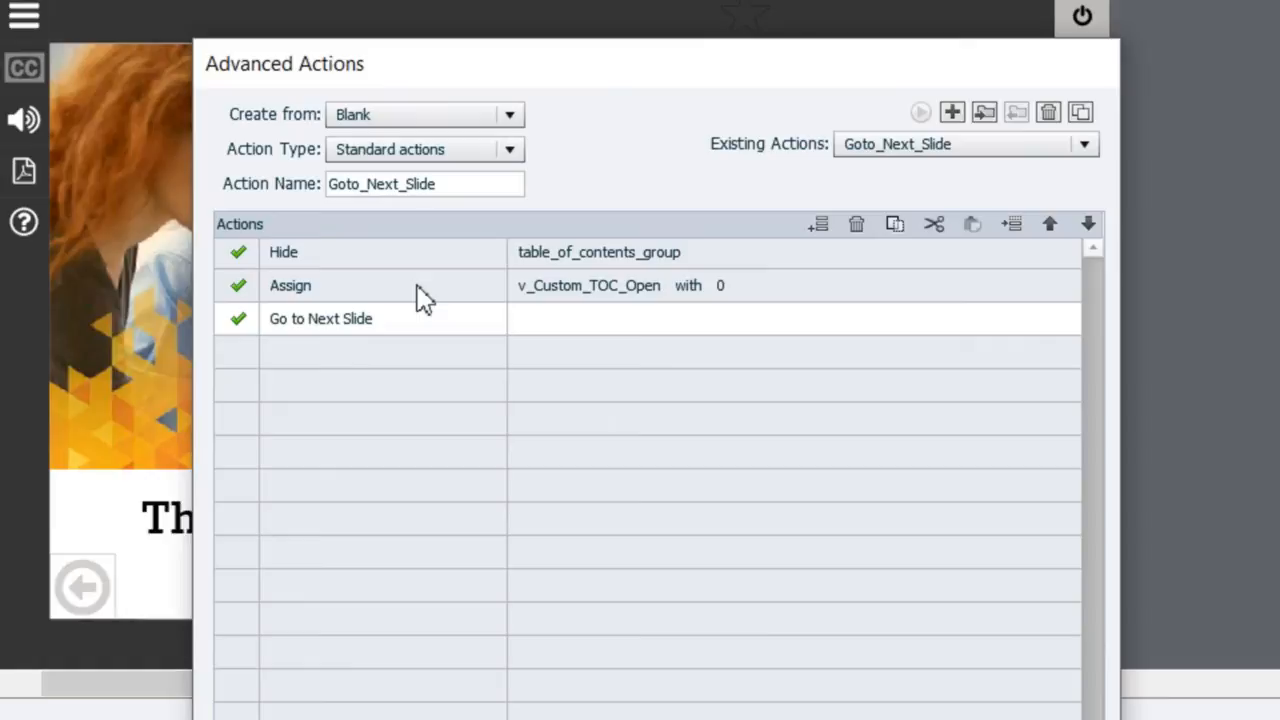
mouse_move(488, 216)
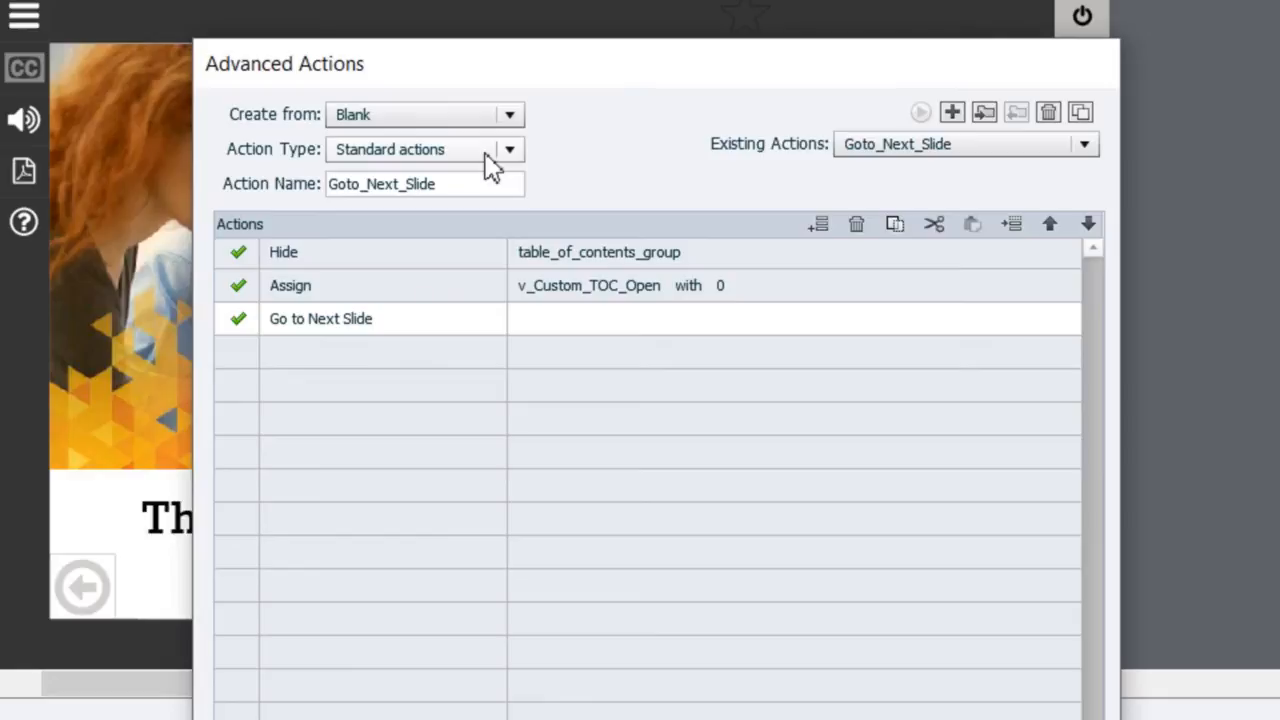
mouse_move(442, 250)
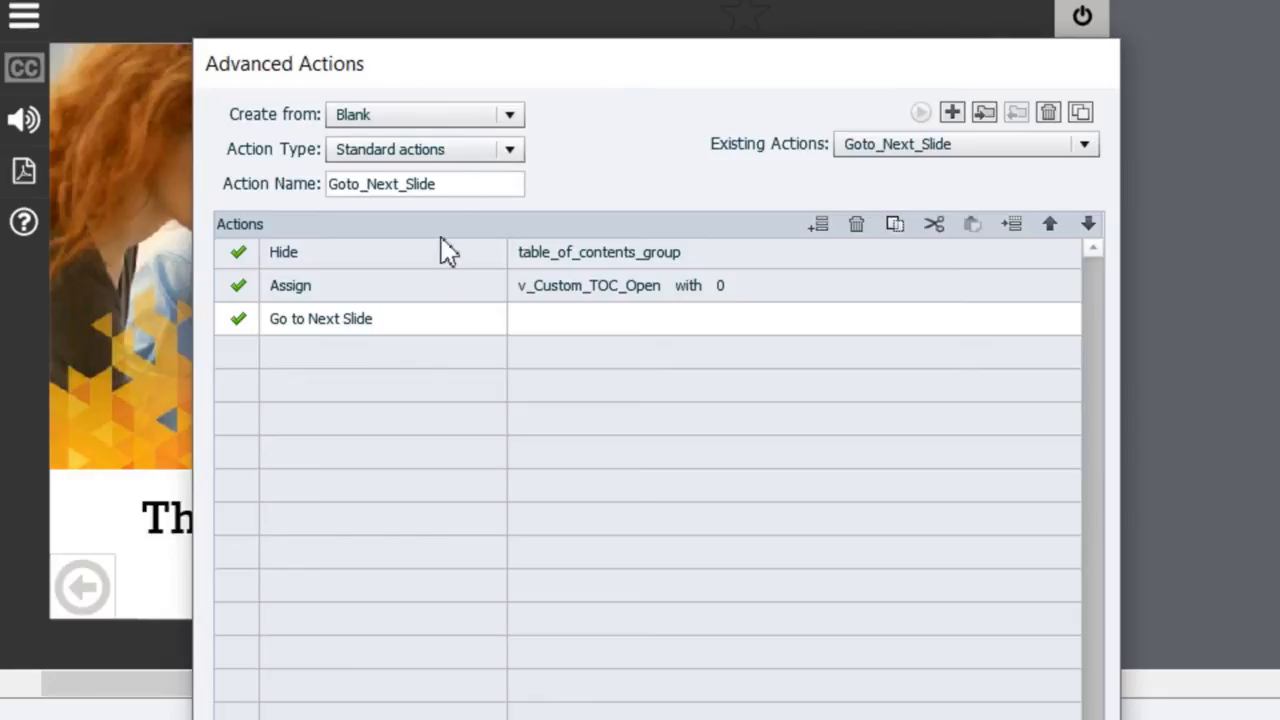
mouse_move(398, 370)
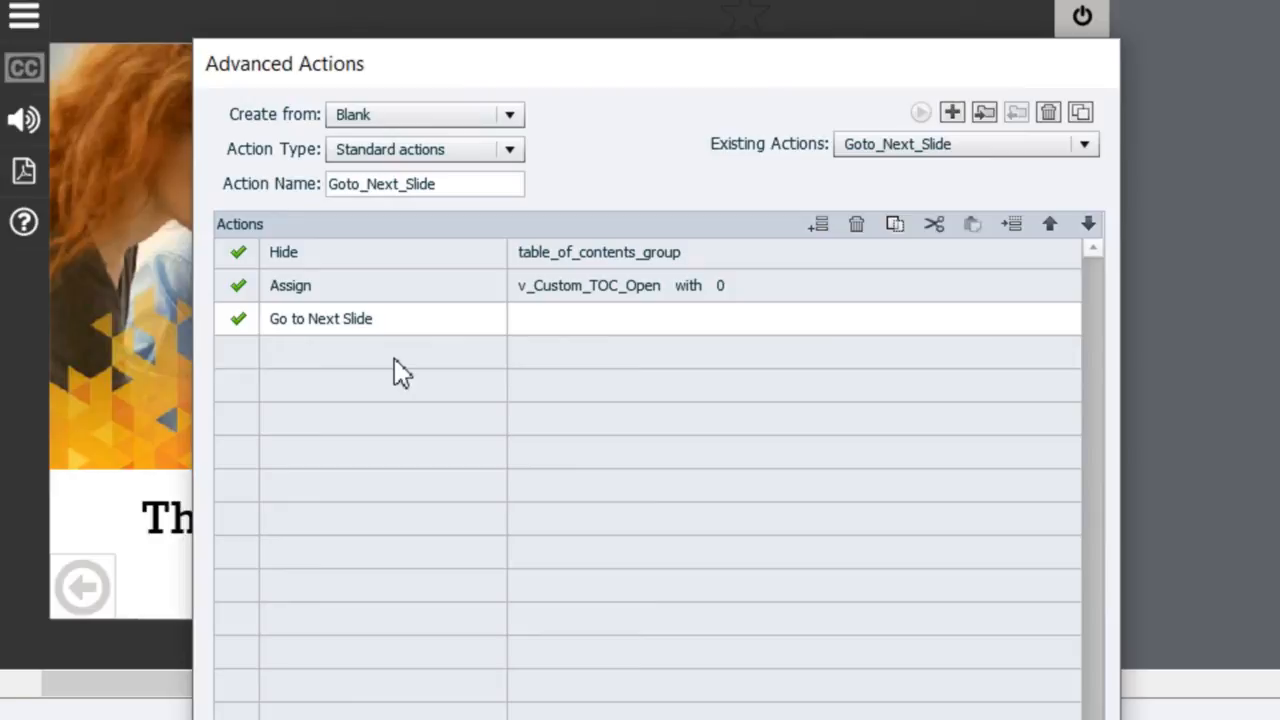
mouse_move(414, 344)
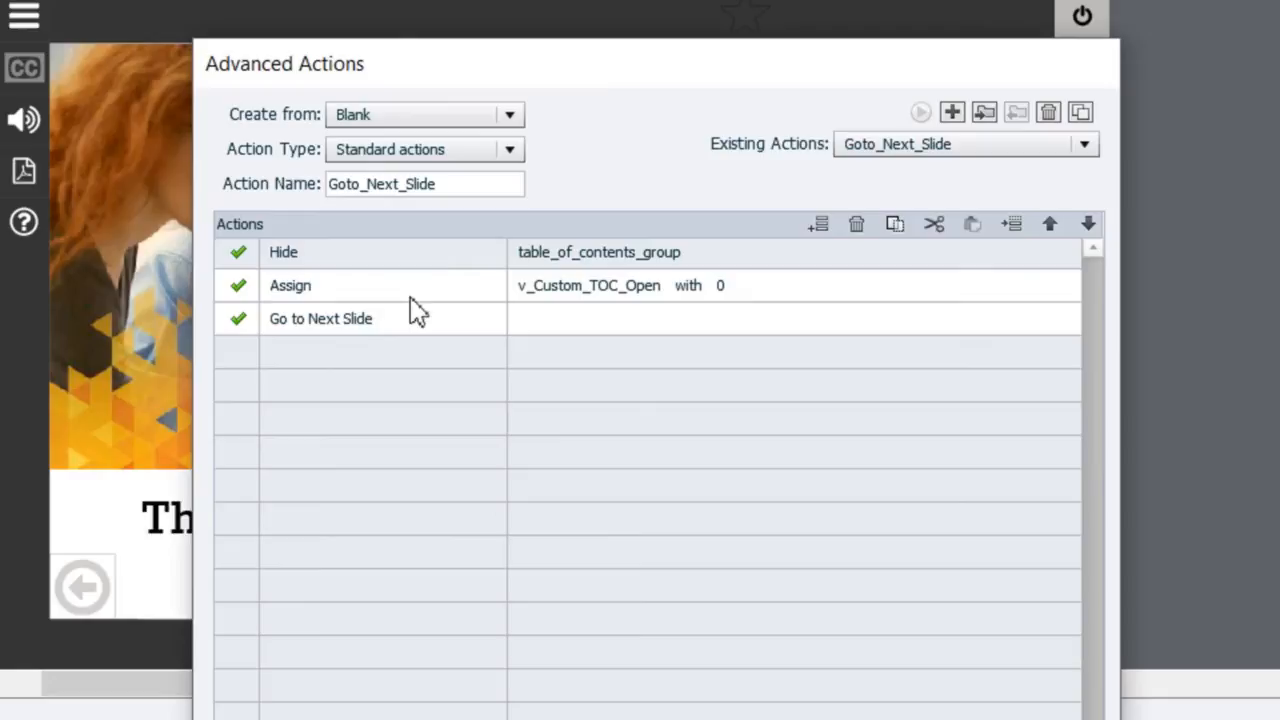
mouse_move(892, 224)
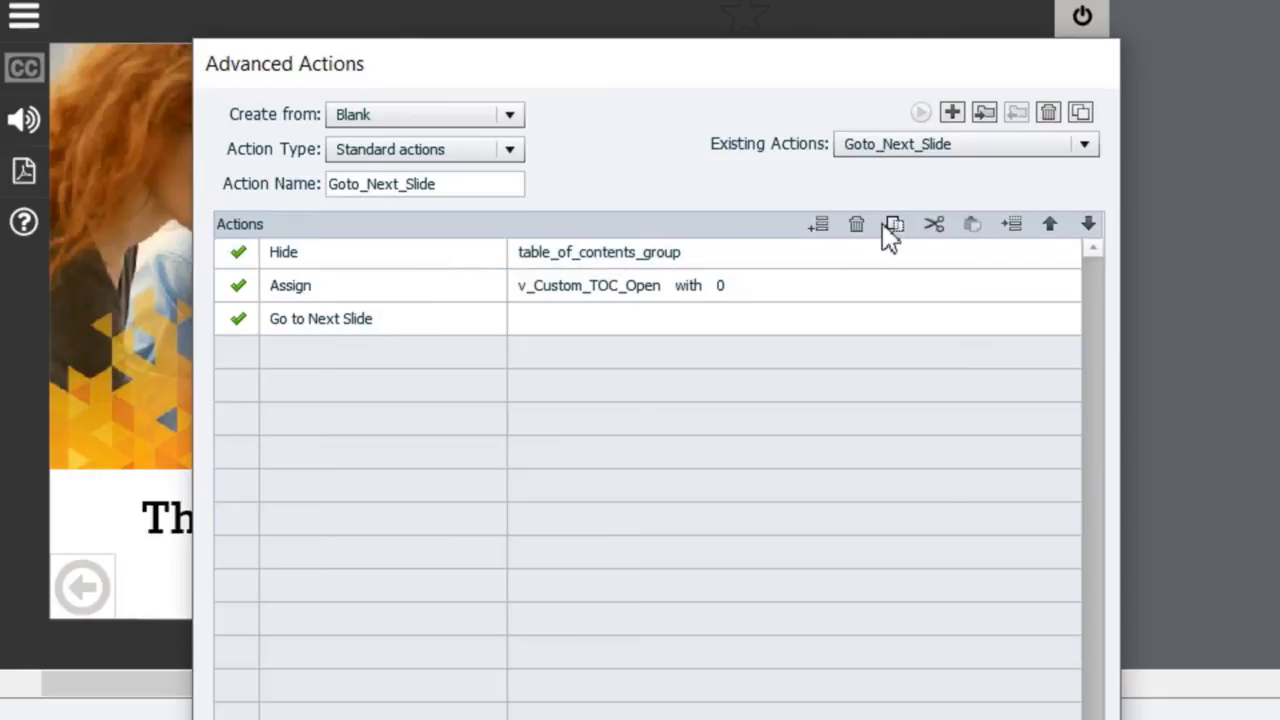
mouse_move(960, 116)
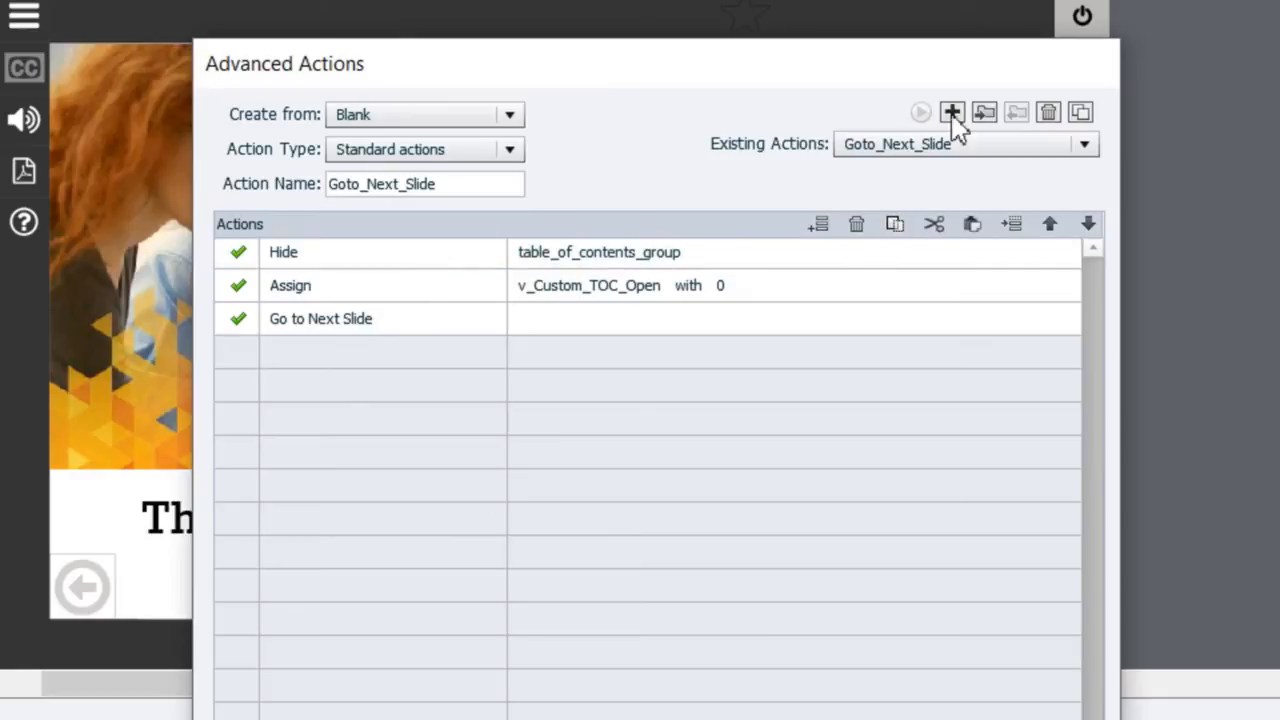
click(952, 112)
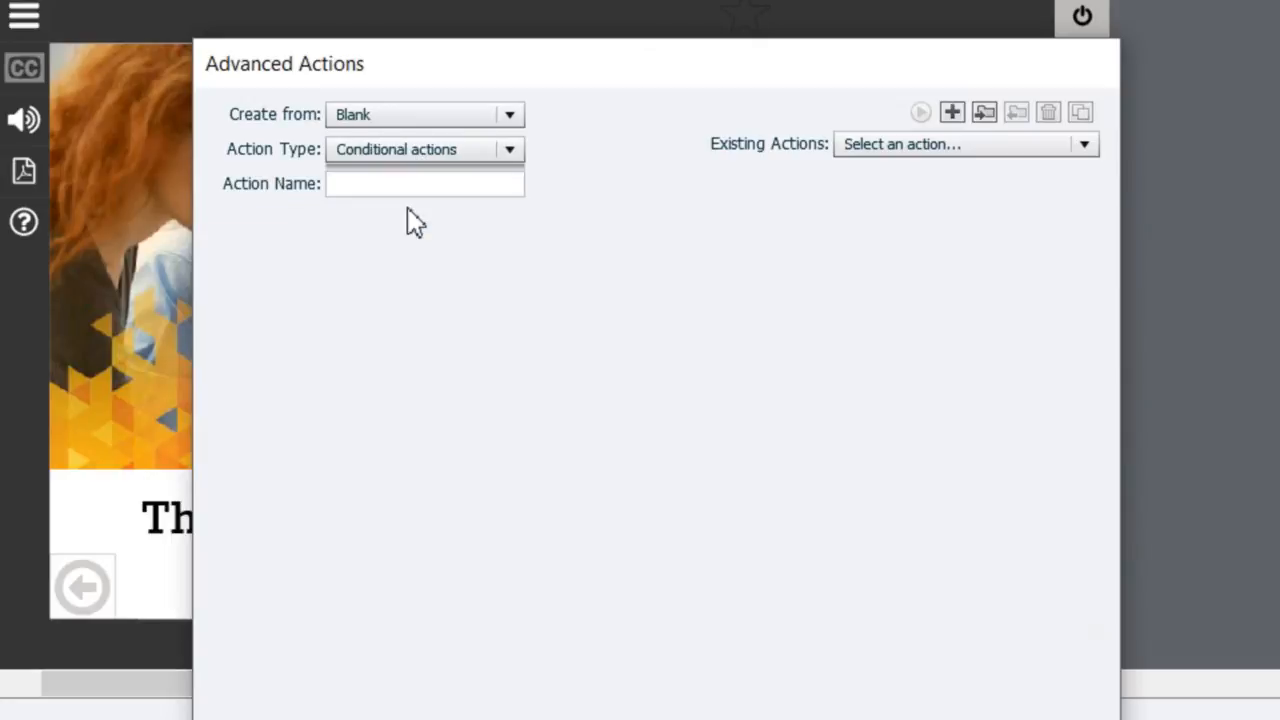
Switch the unnamed action to Conditional actions, then close the dialog and discard the unsaved changes.
click(956, 112)
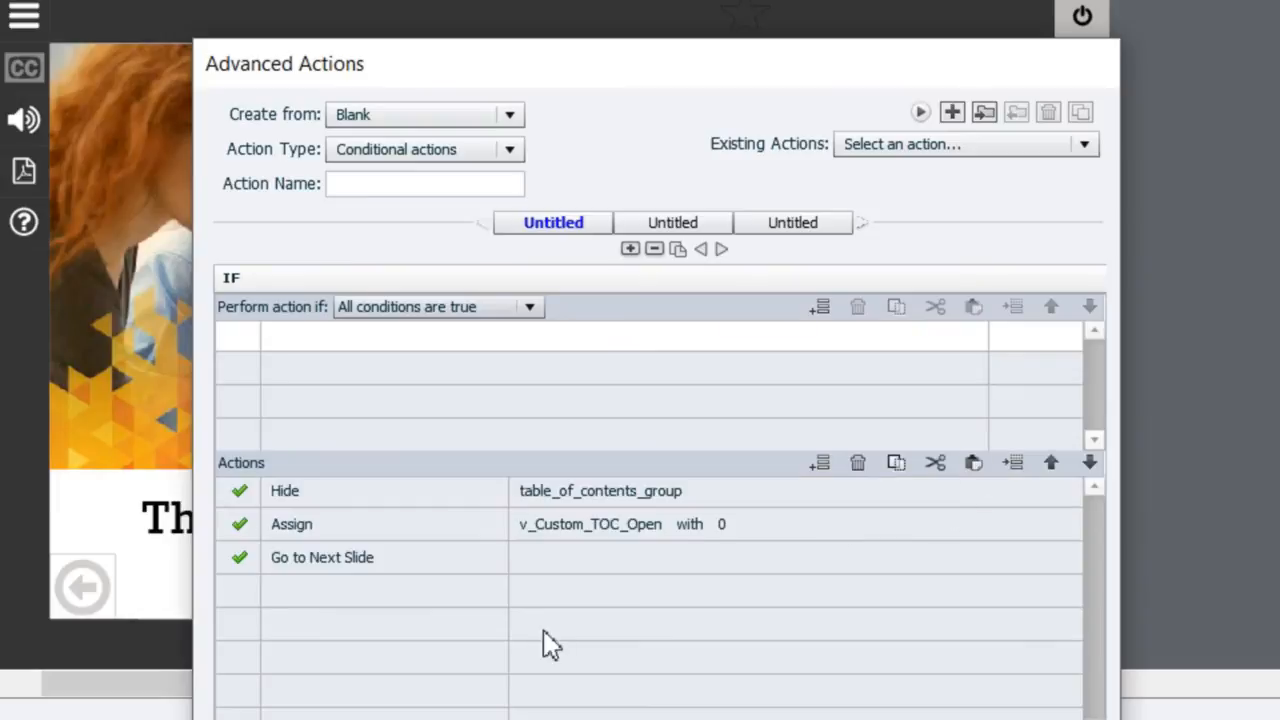
mouse_move(320, 350)
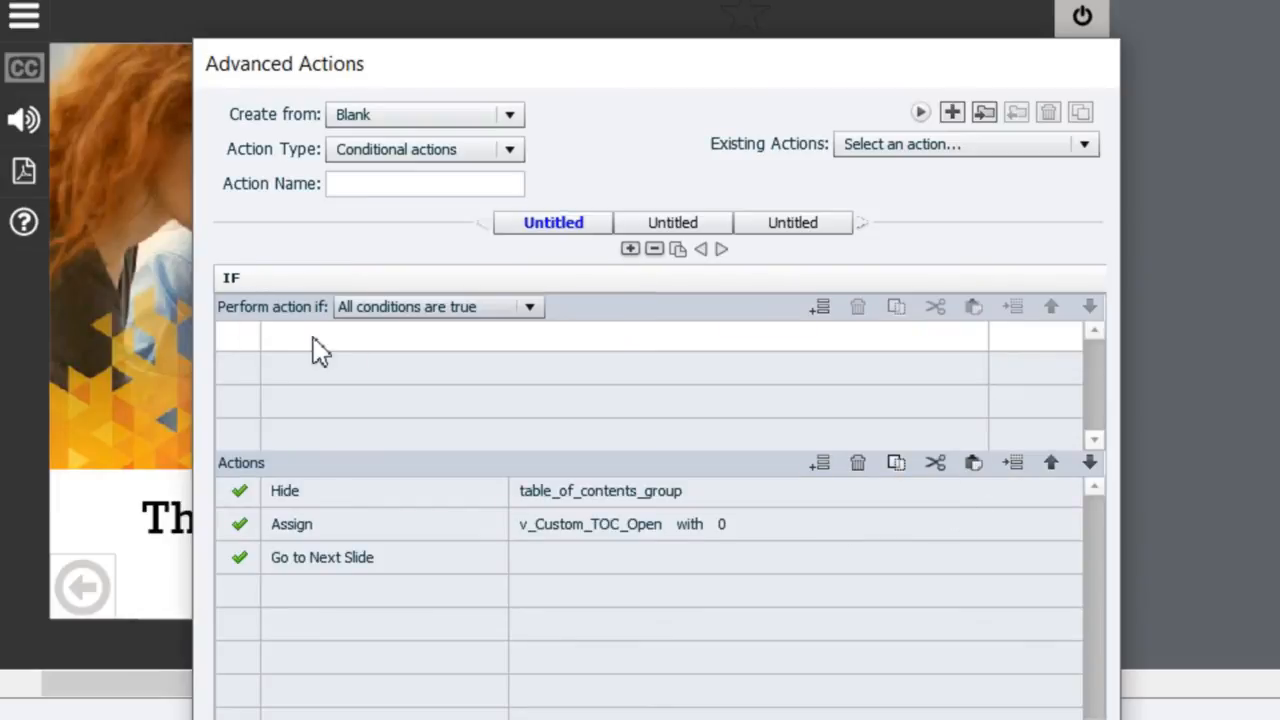
mouse_move(518, 358)
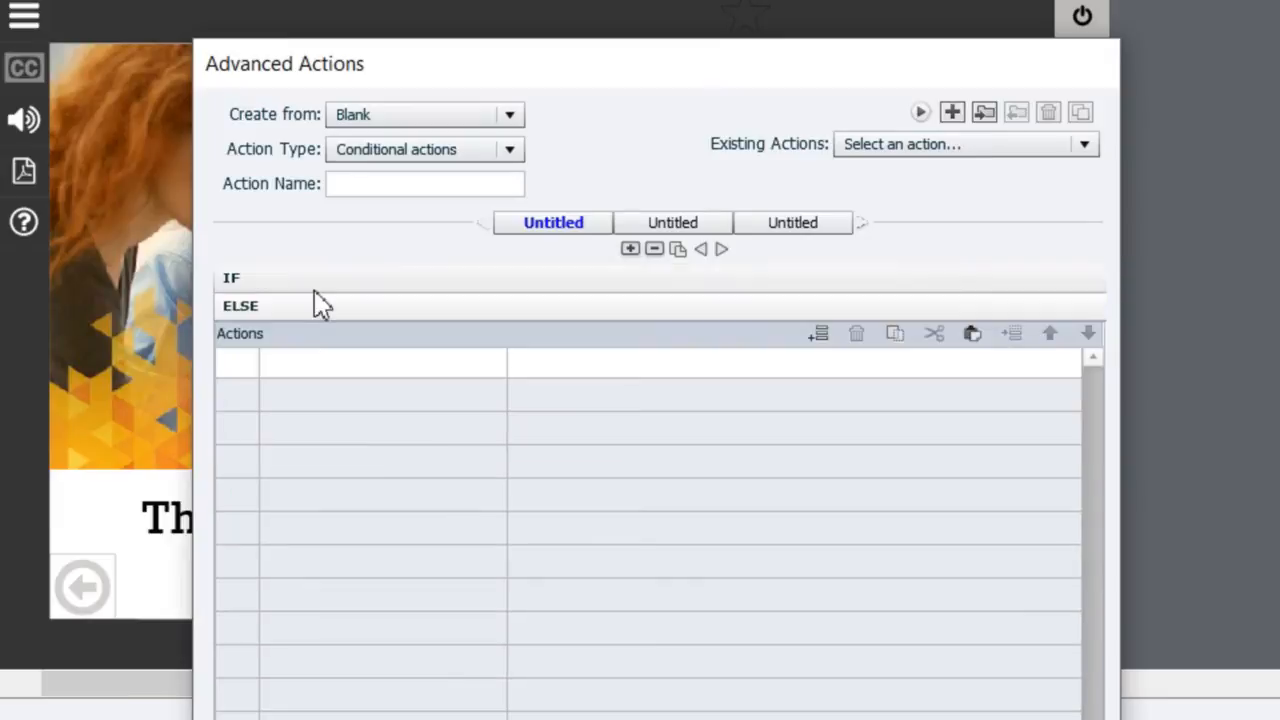
mouse_move(348, 290)
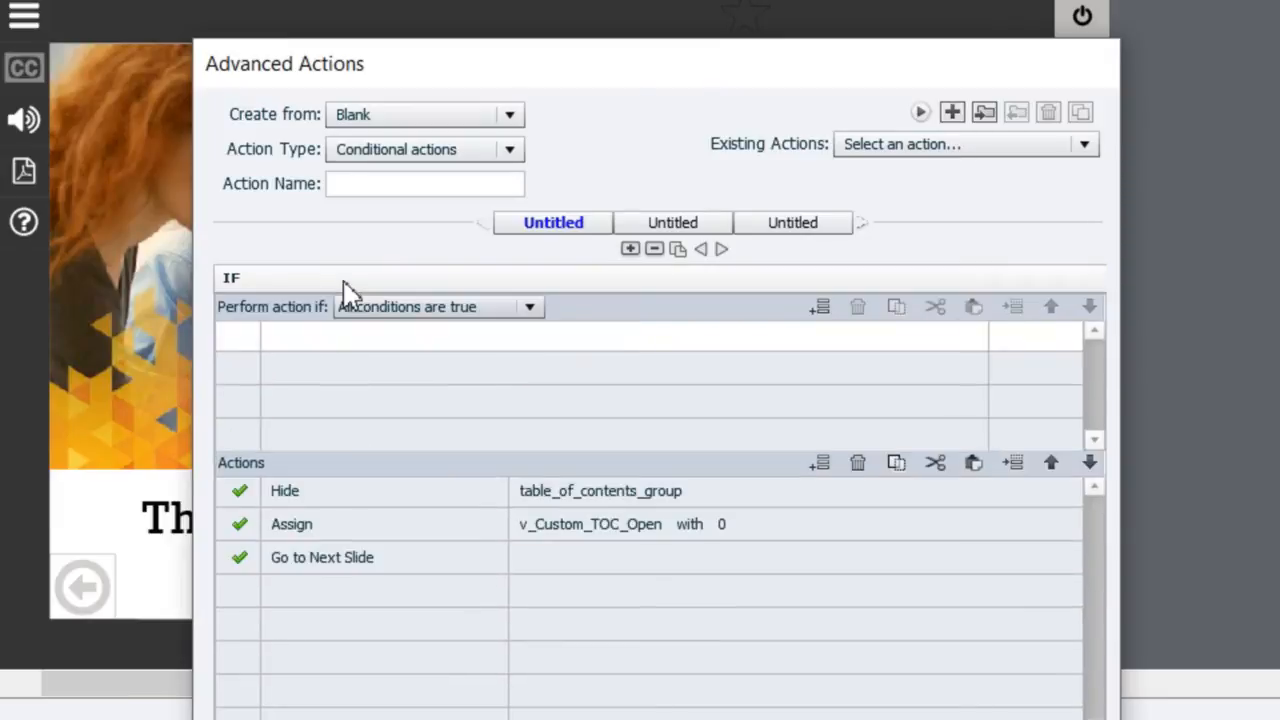
click(424, 184)
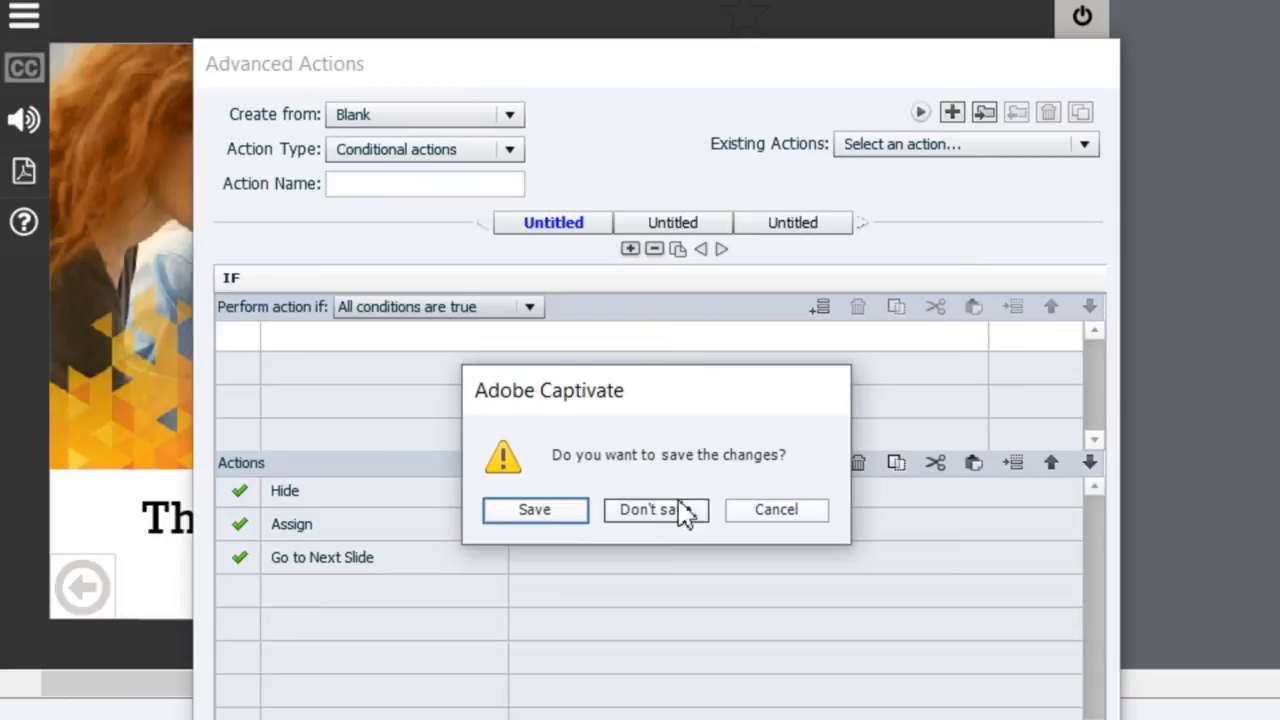
click(656, 510)
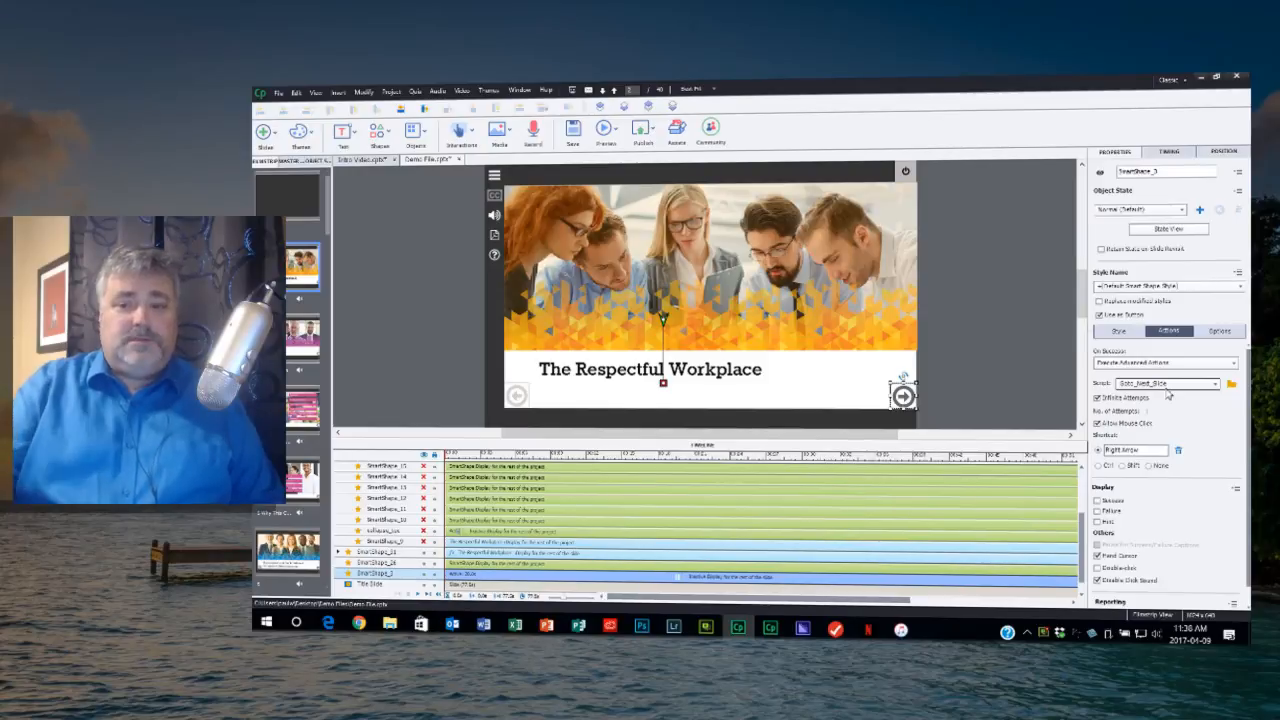
mouse_move(1064, 96)
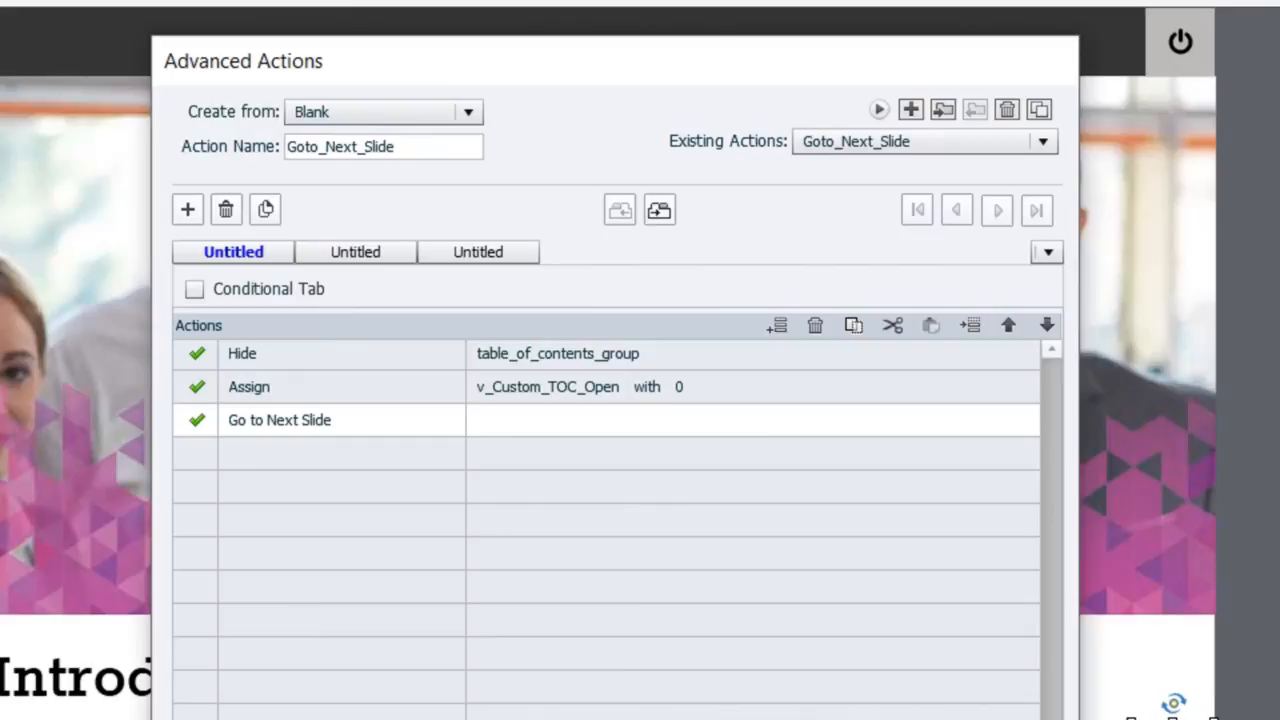
mouse_move(262, 288)
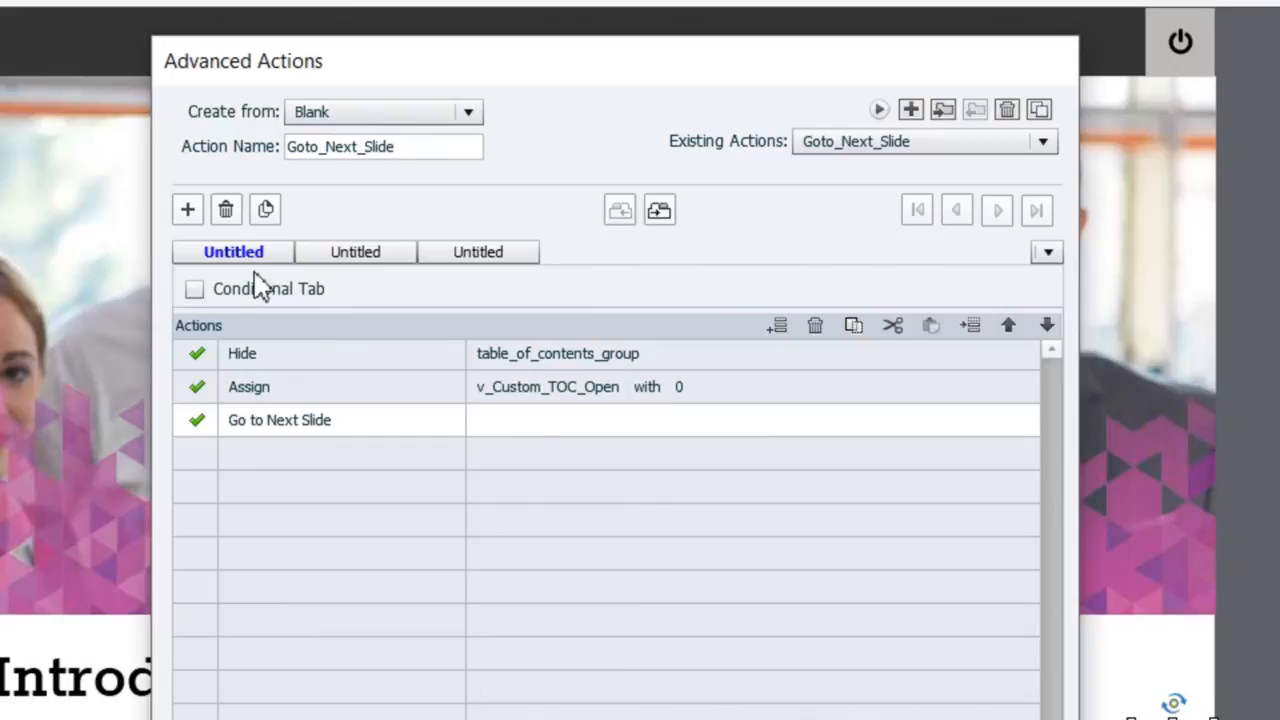
Tick Conditional Tab on Goto_Next_Slide, keeping its three steps under IF/ELSE, and Update Action.
click(192, 288)
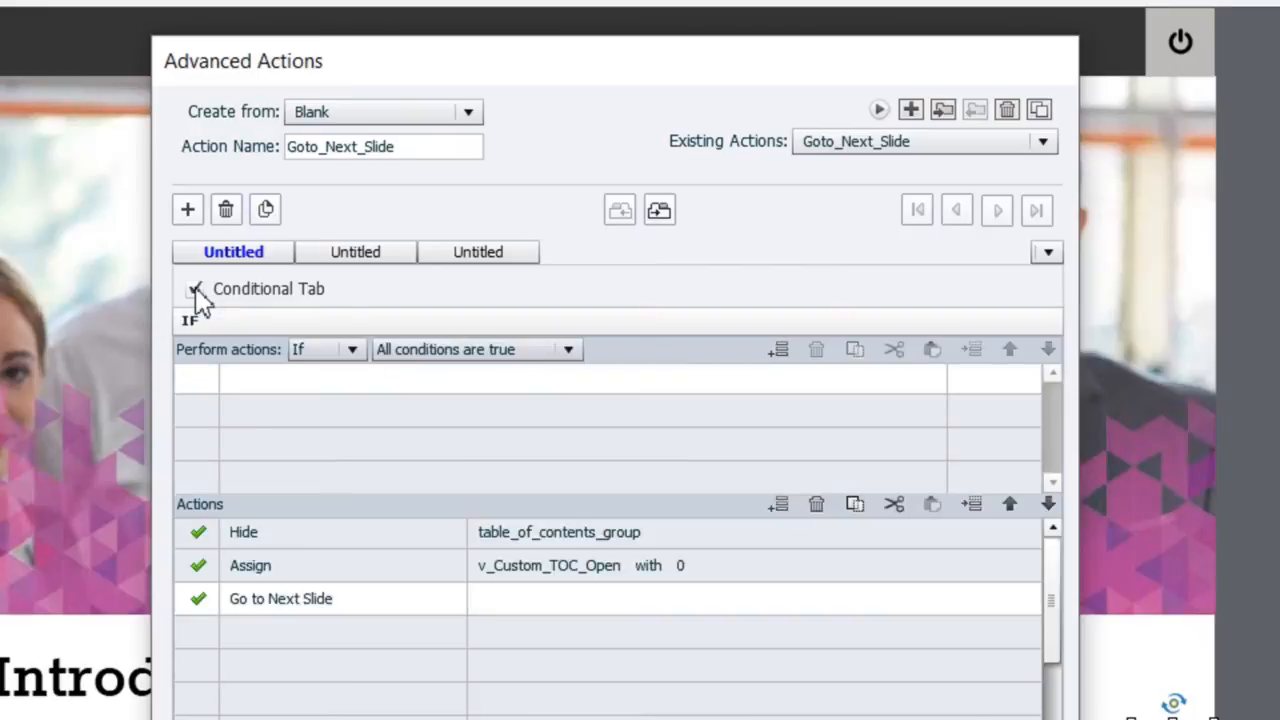
click(194, 288)
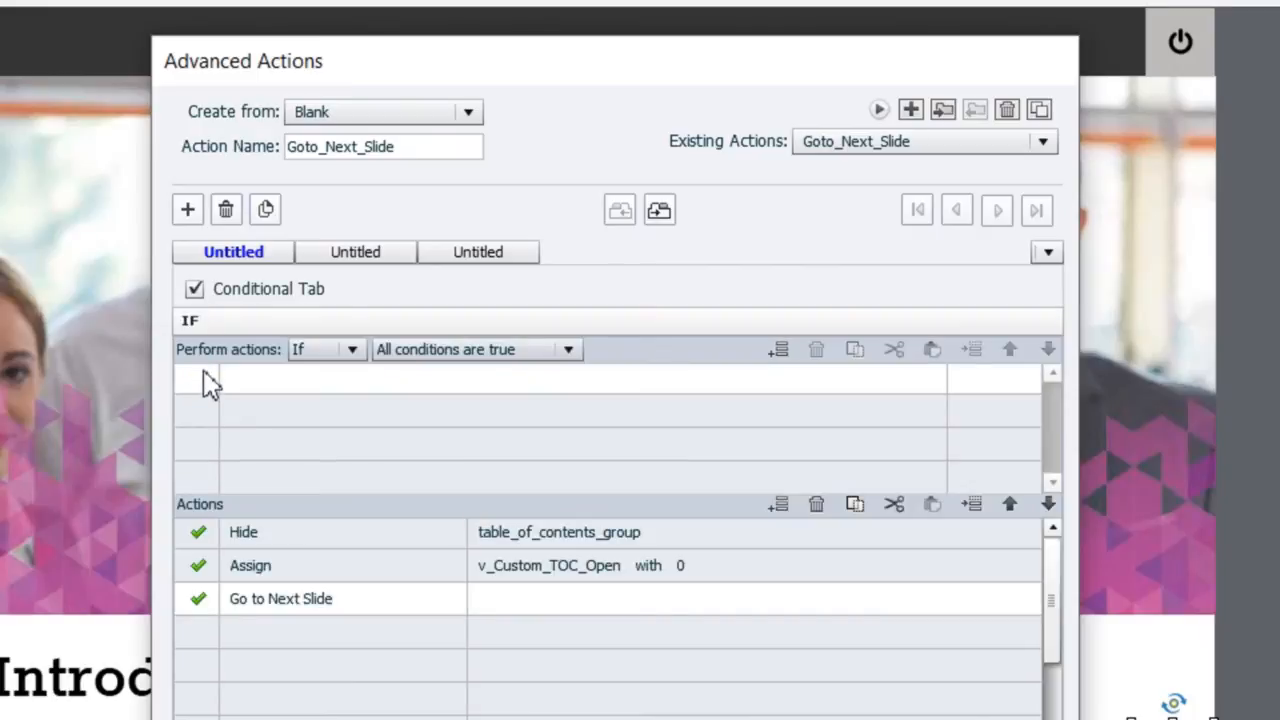
mouse_move(376, 716)
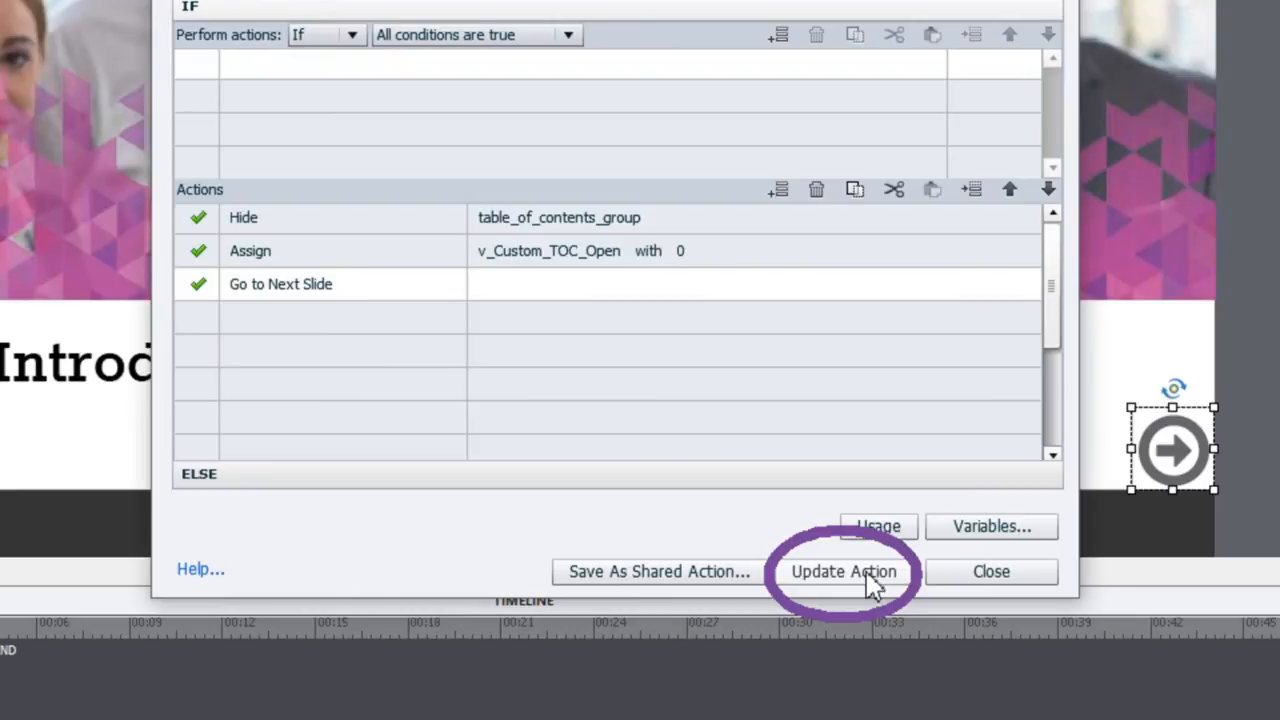
click(844, 572)
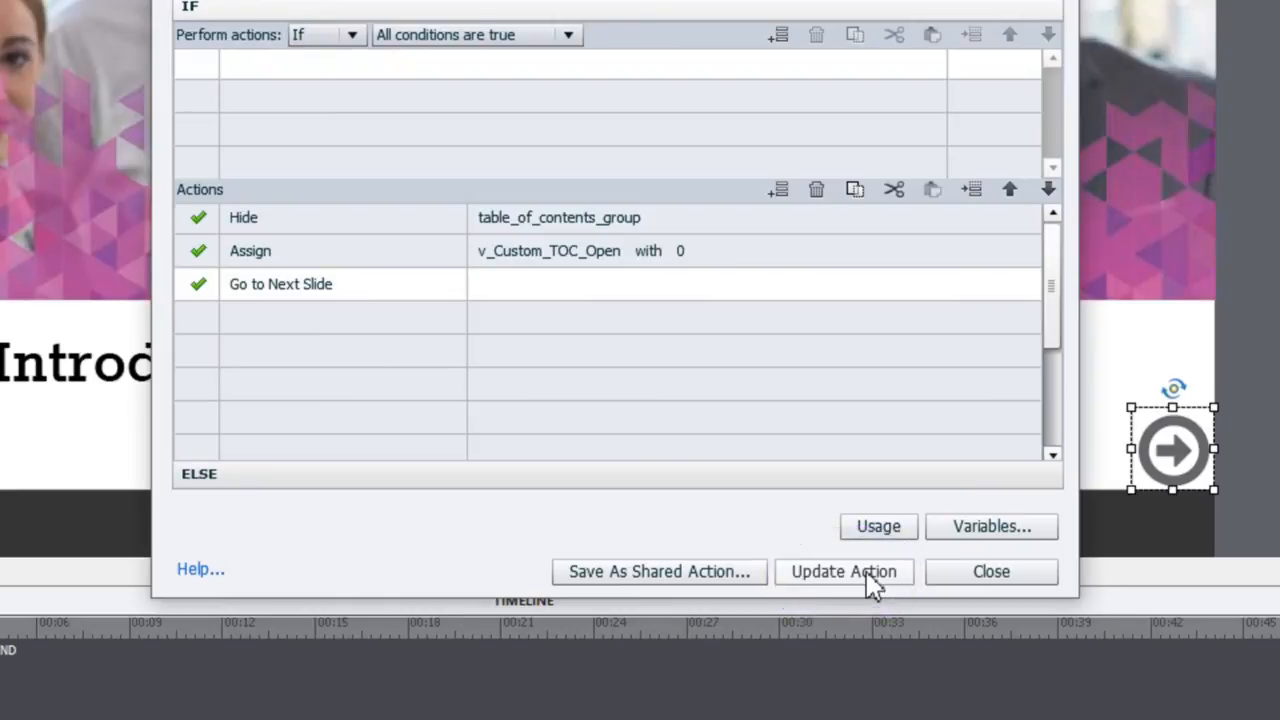